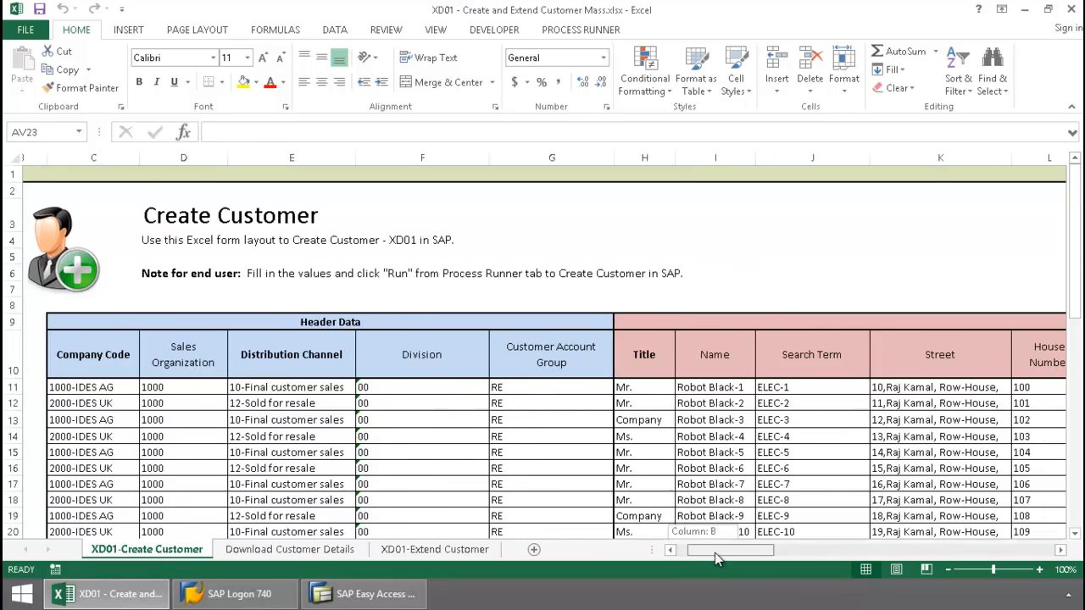
# - Start the Process Runner run for customer rows 11 to 20
pyautogui.hscroll(3)
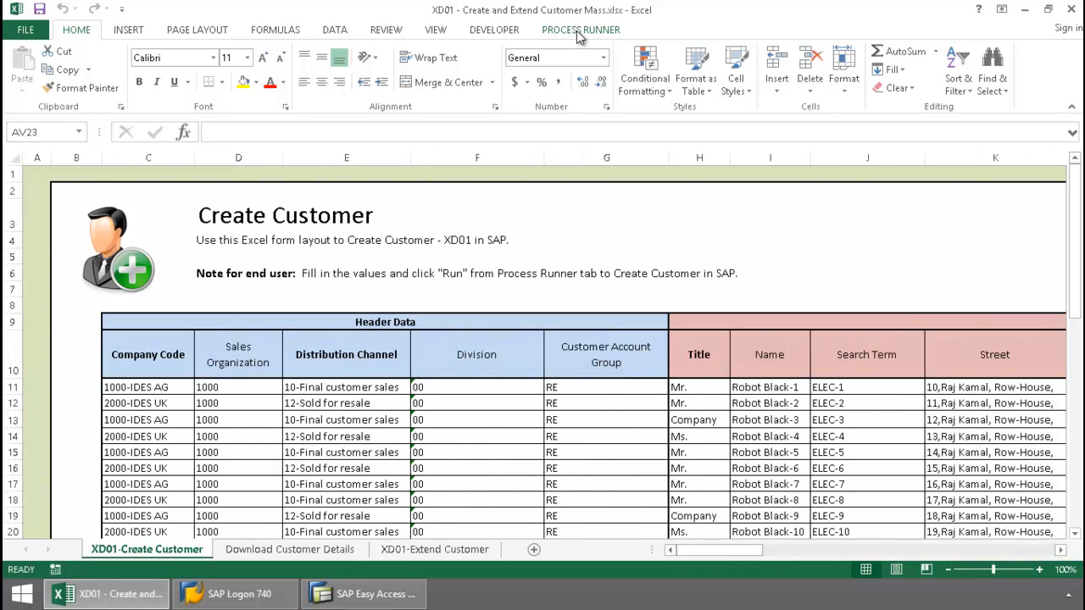
pyautogui.click(580, 30)
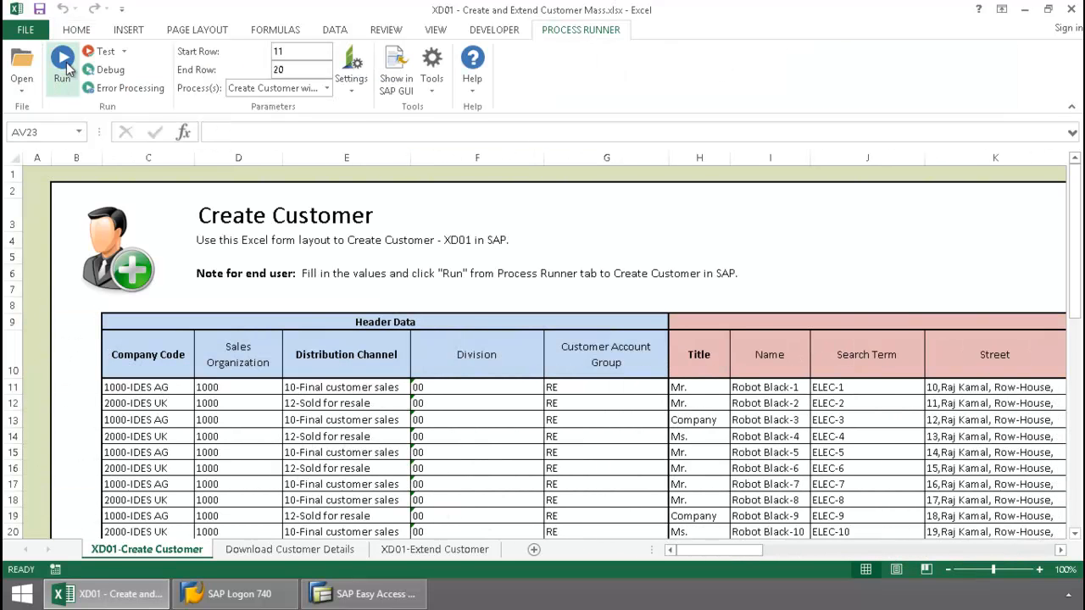
pyautogui.click(61, 61)
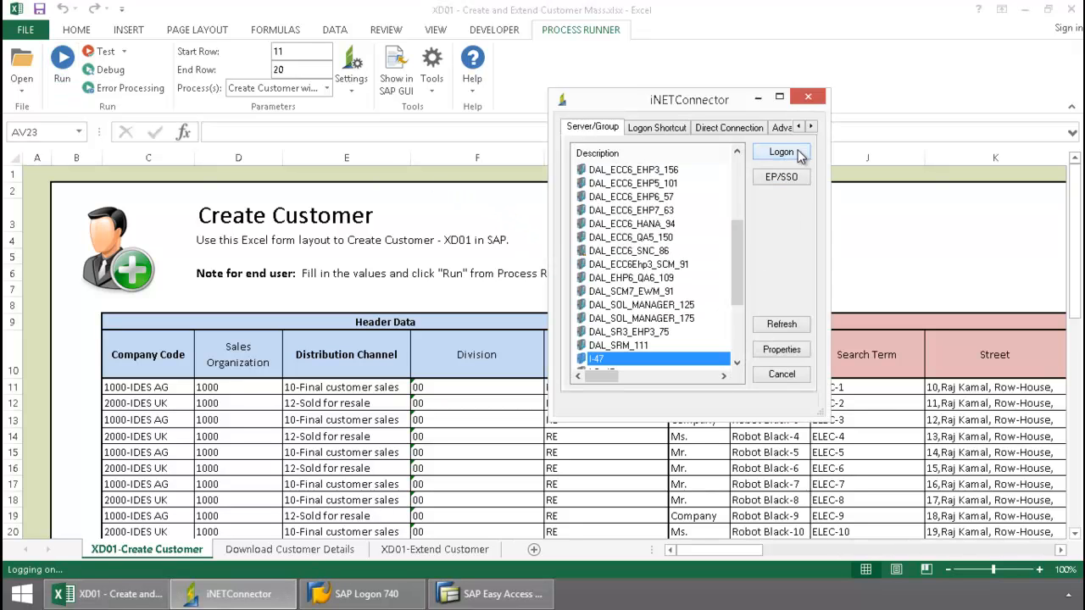
# - Log on to the I-47 SAP server with the password
pyautogui.click(780, 153)
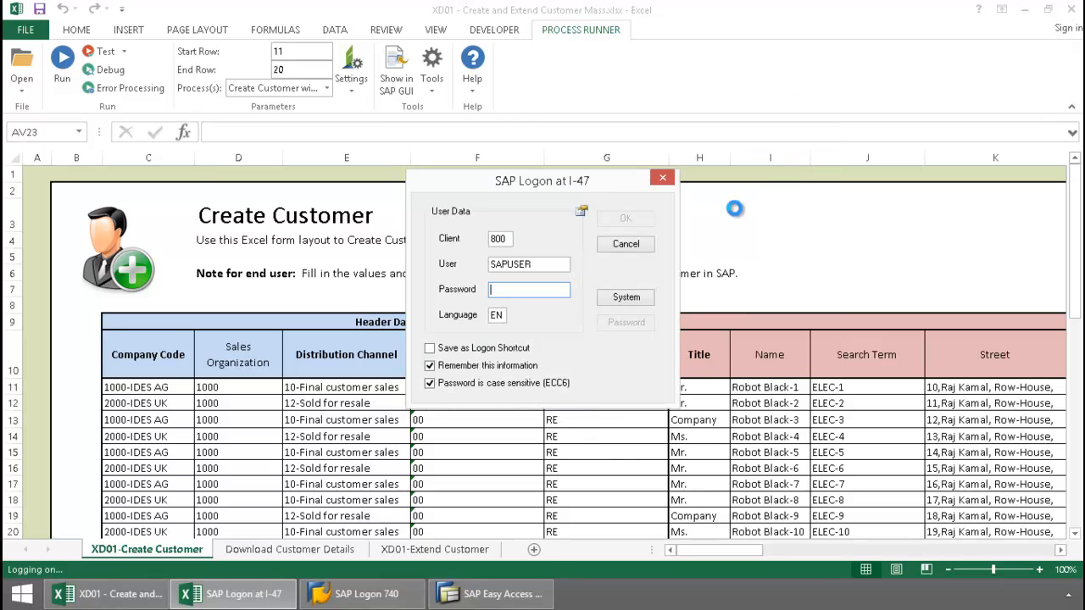
pyautogui.write('****')
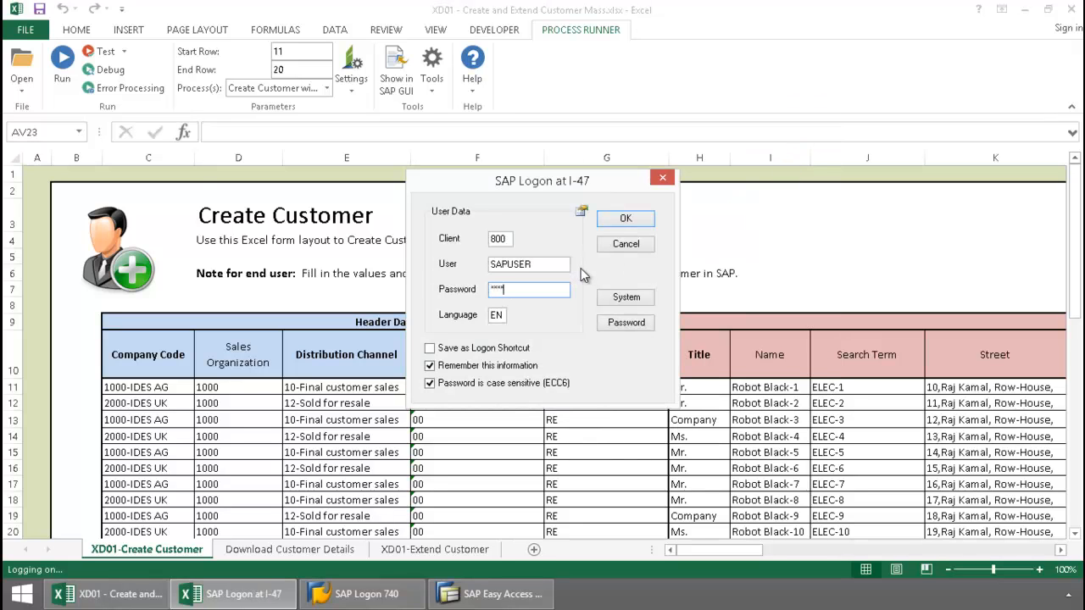
pyautogui.click(626, 217)
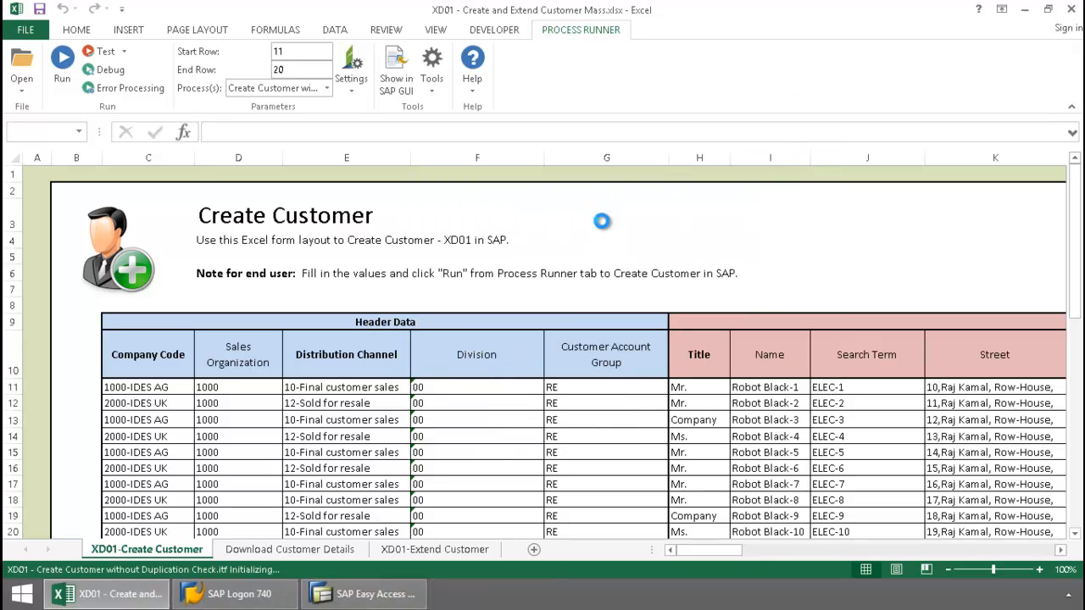
# - Wait for all 10 calls to finish with zero errors and close the Run Status window
pyautogui.click(61, 59)
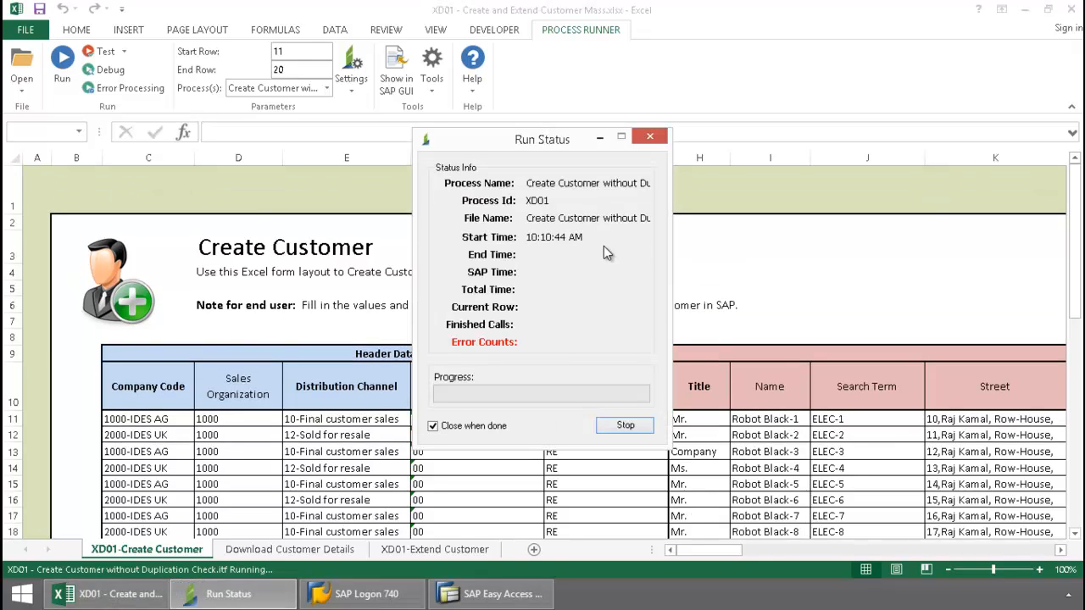
pyautogui.moveTo(610, 255)
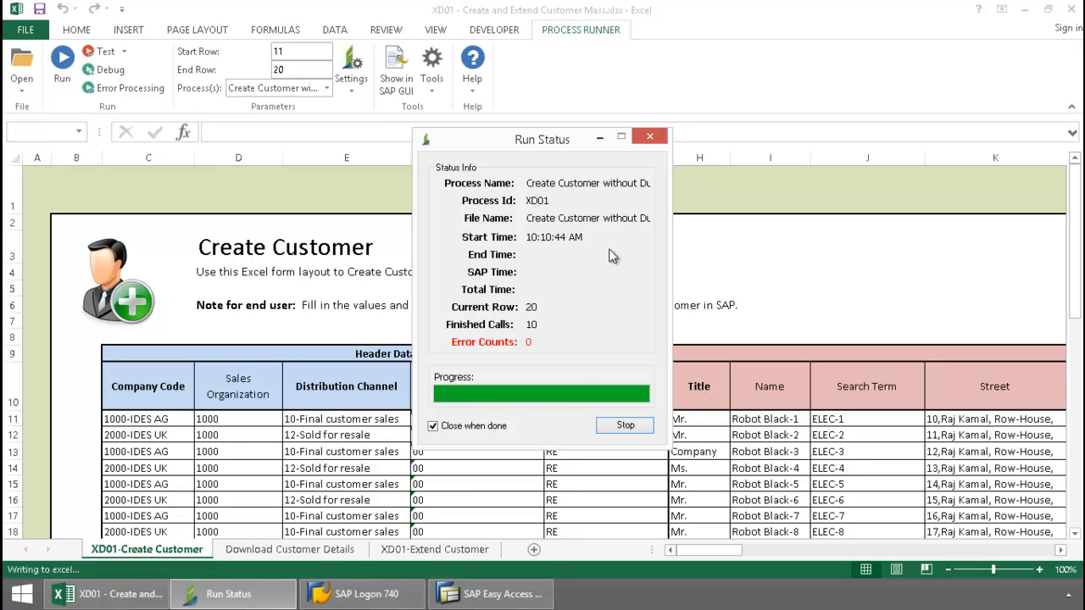
pyautogui.moveTo(614, 269)
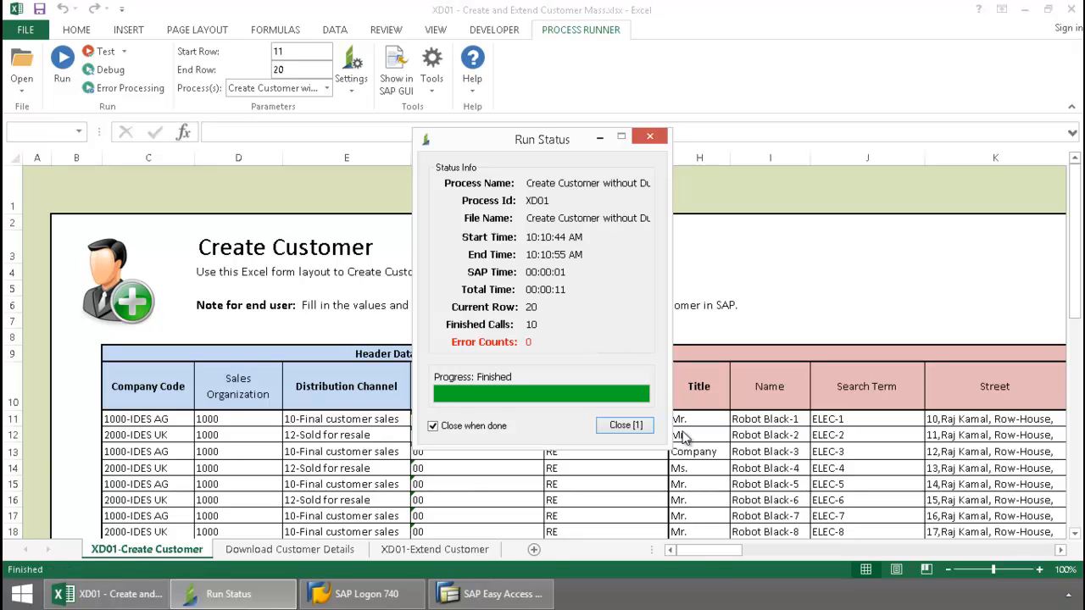
pyautogui.click(624, 424)
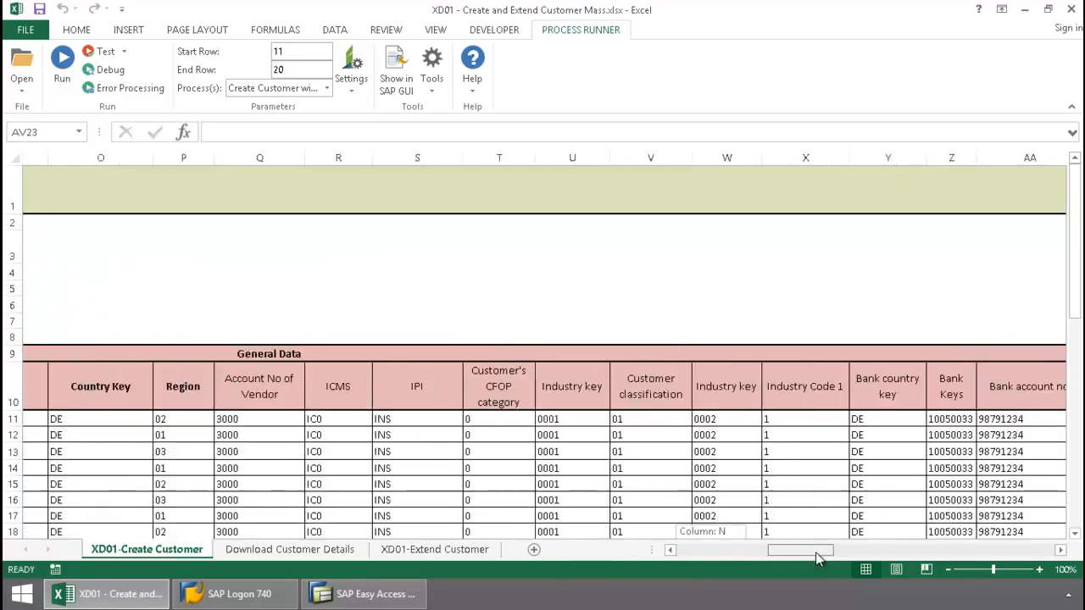
# - Follow the B11 creation message link to display customer 100121 Robot Black-1 in SAP
pyautogui.hscroll(3)
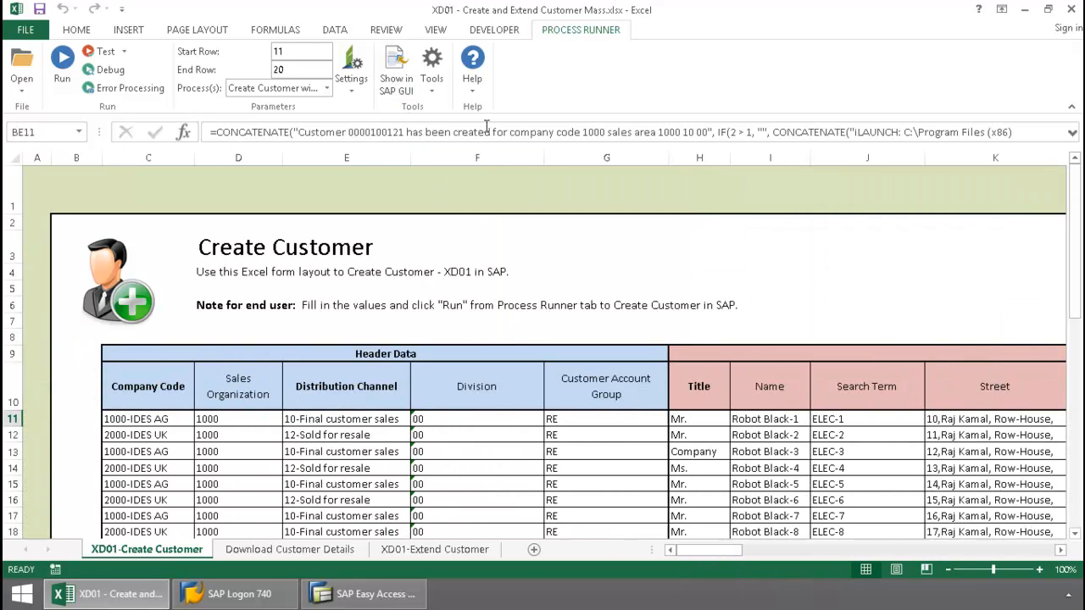
pyautogui.click(61, 59)
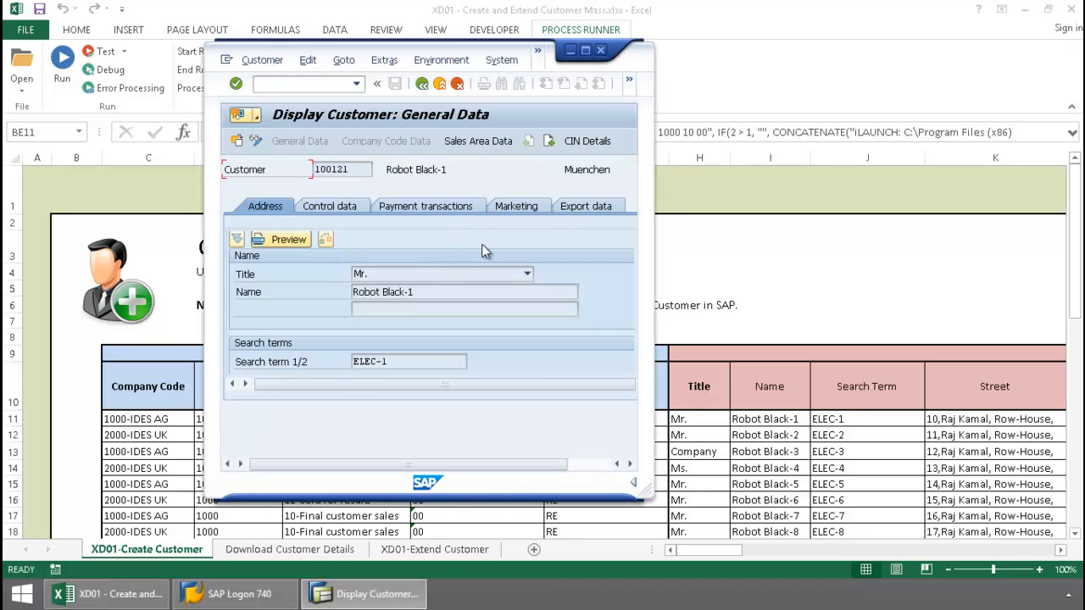